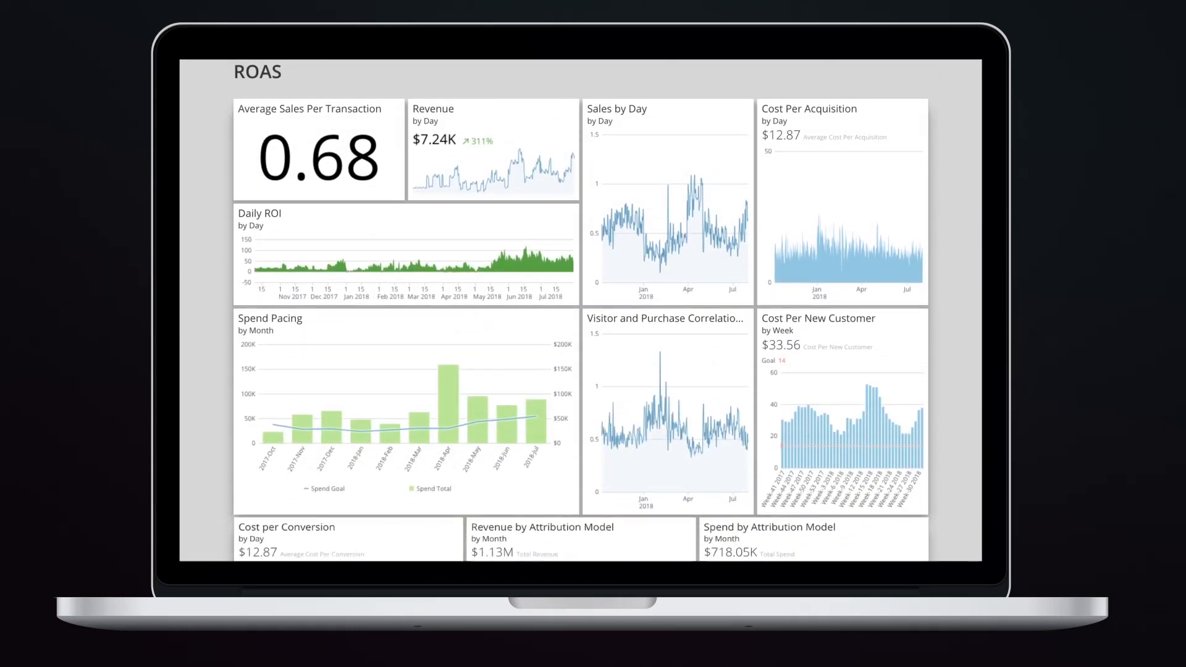
# - Open the Marketing Summary card from the reach alert and post 'Great work!' in its Buzz conversation
pyautogui.scroll(-3)
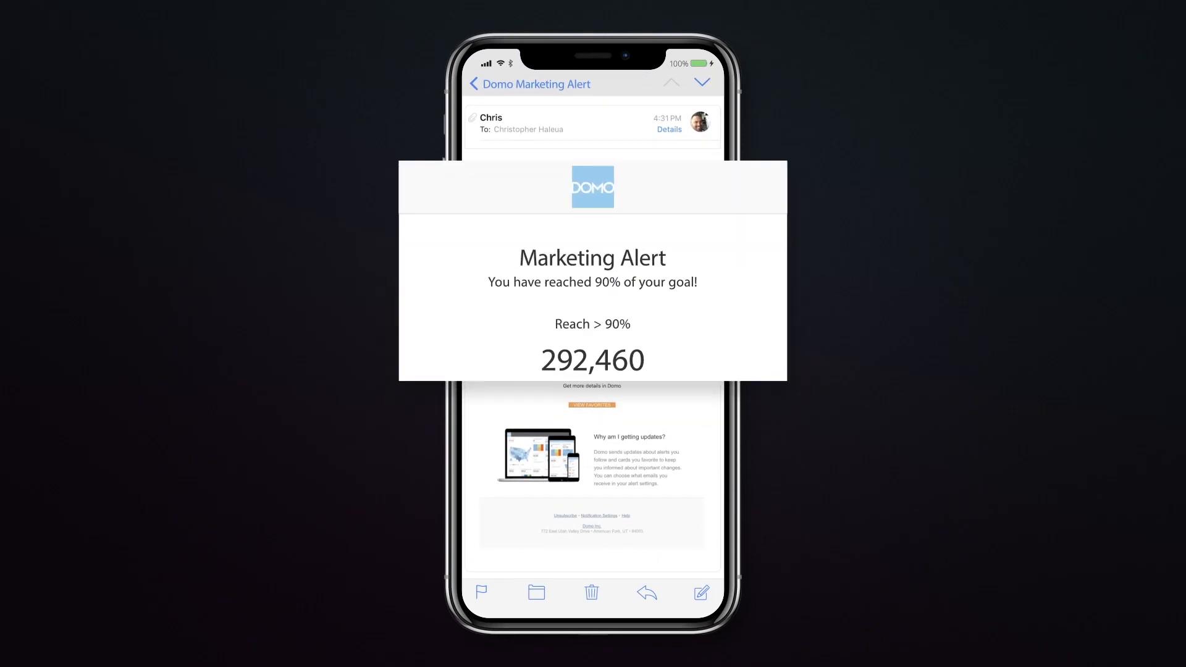
pyautogui.click(592, 385)
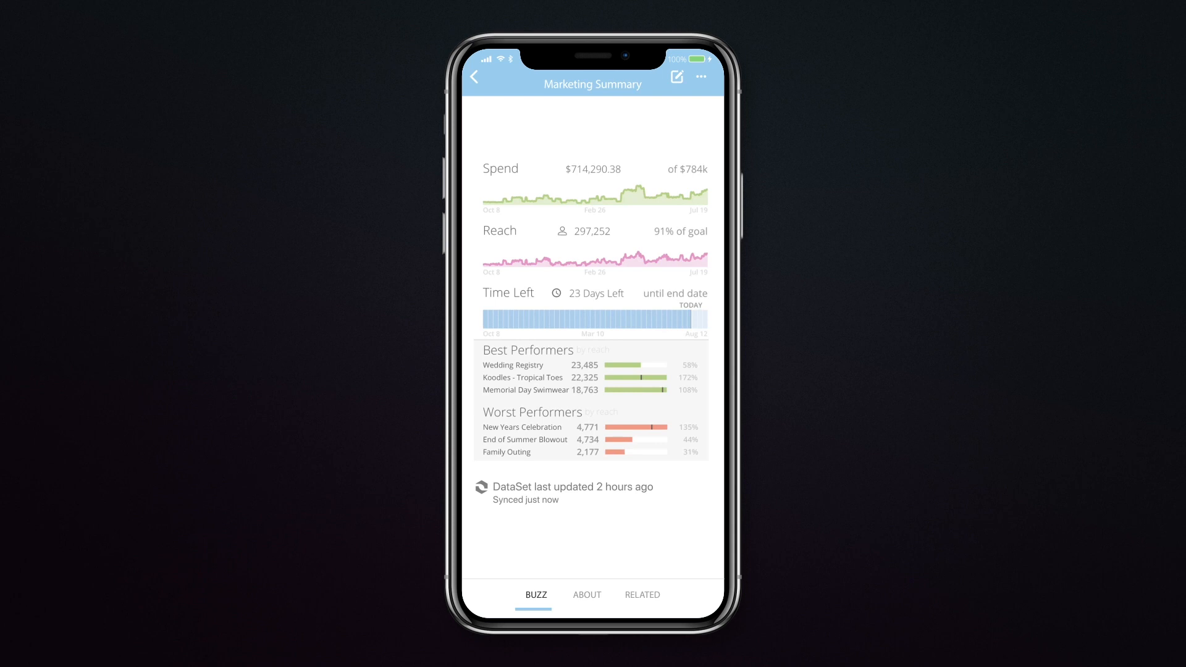
pyautogui.click(535, 595)
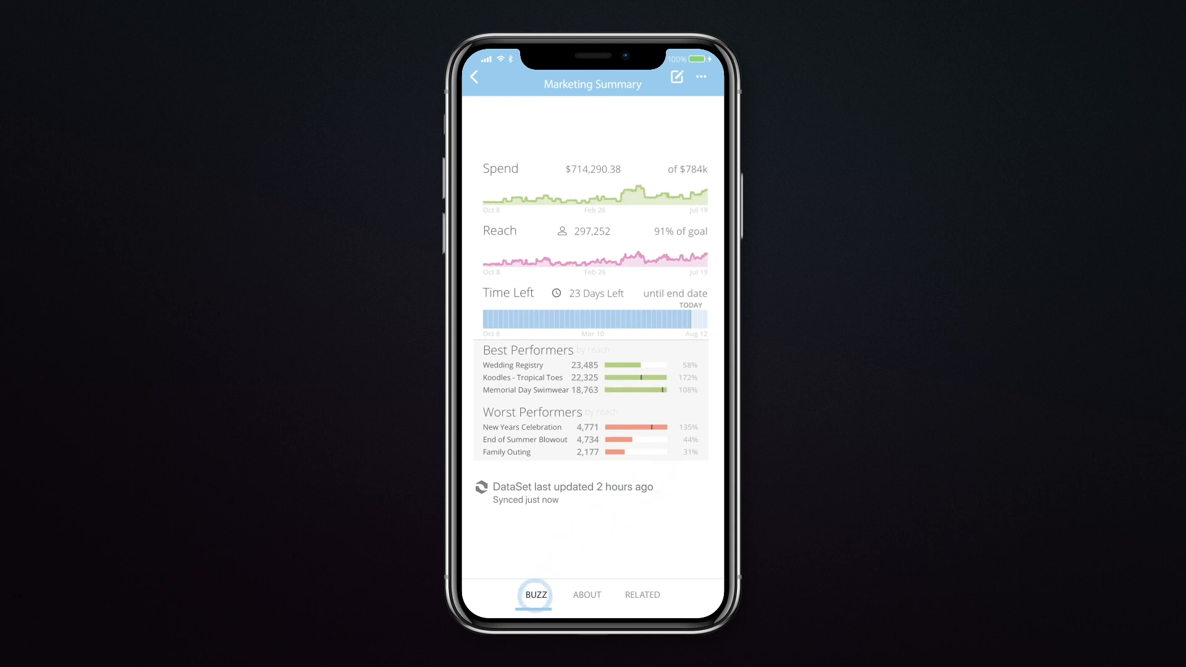
pyautogui.click(536, 594)
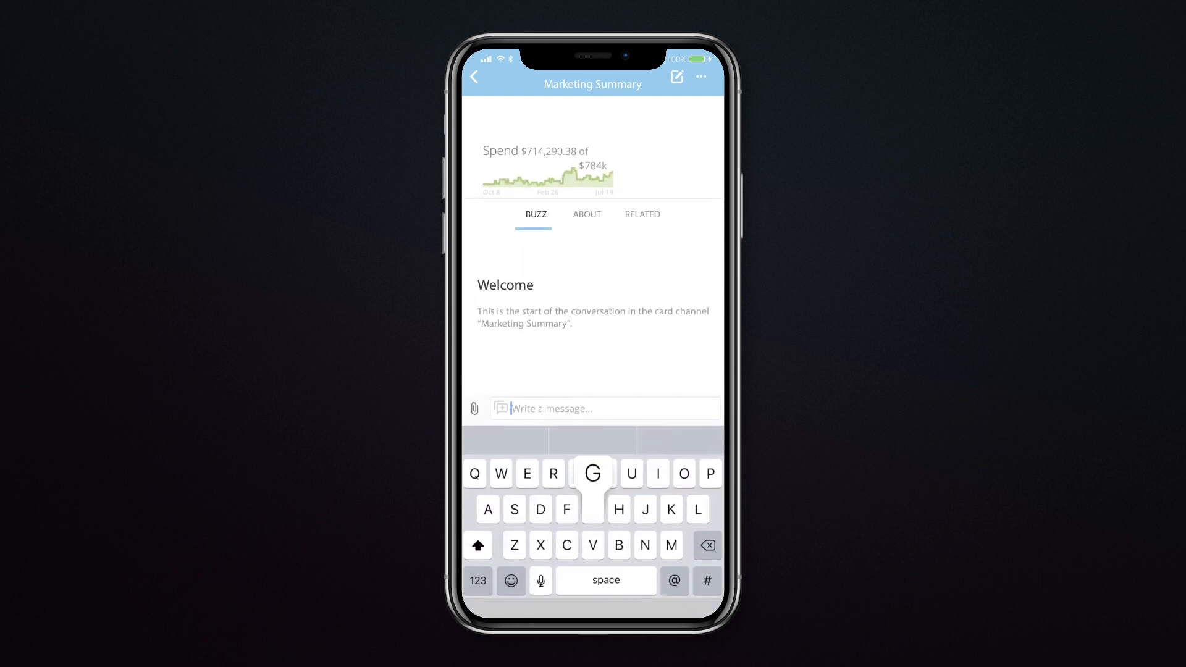
pyautogui.write('Great work')
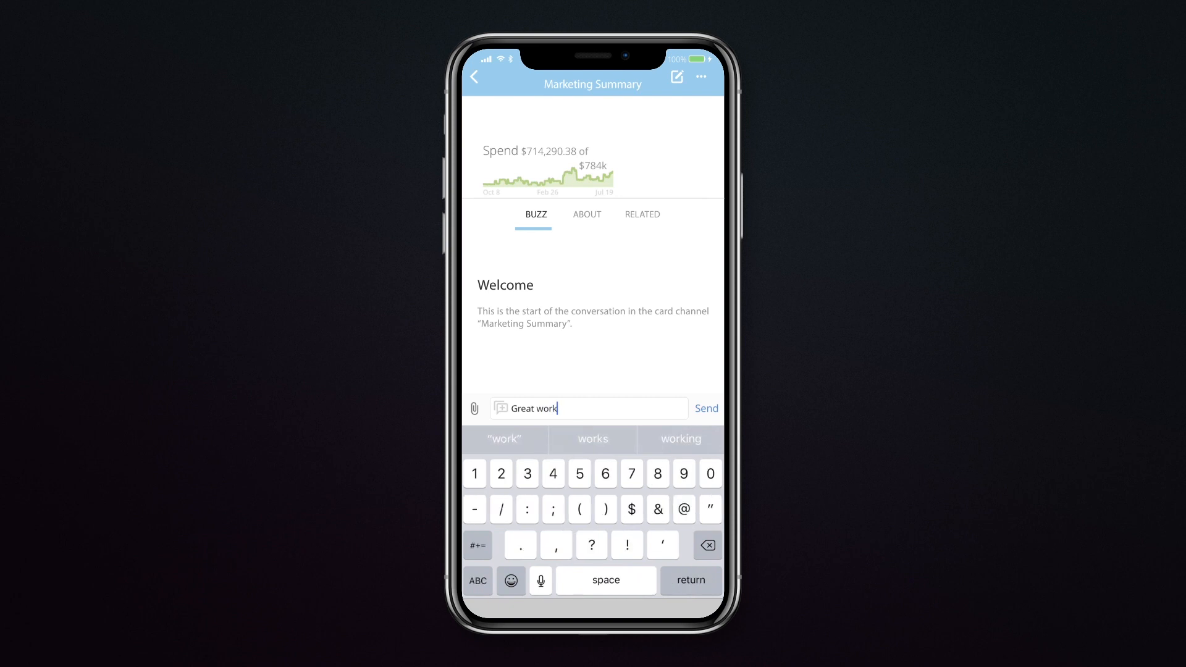
pyautogui.click(705, 408)
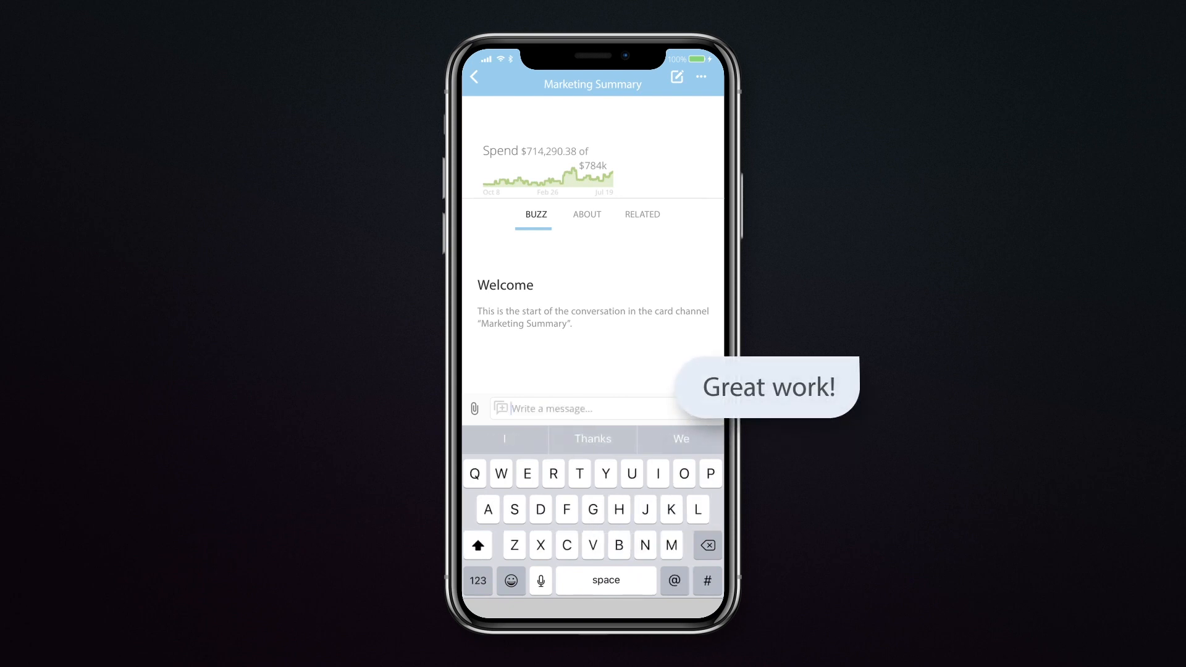
pyautogui.click(474, 76)
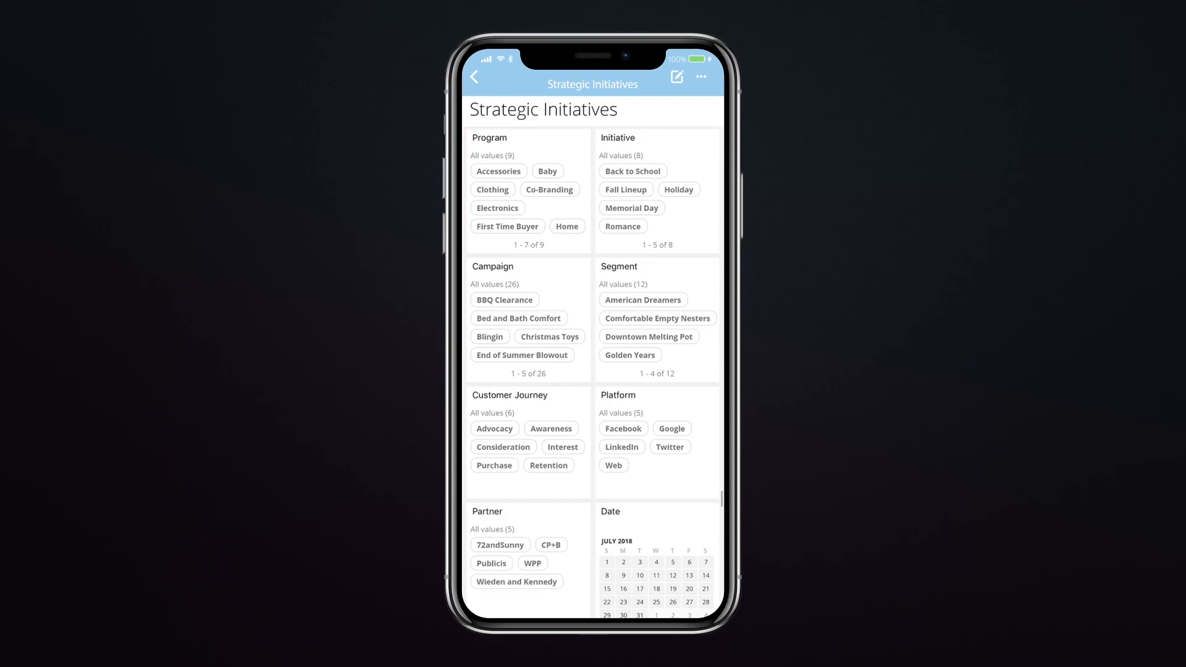
# - Scroll down the Strategic Initiatives page through the CMO Executive Summary charts and owner list
pyautogui.scroll(-3)
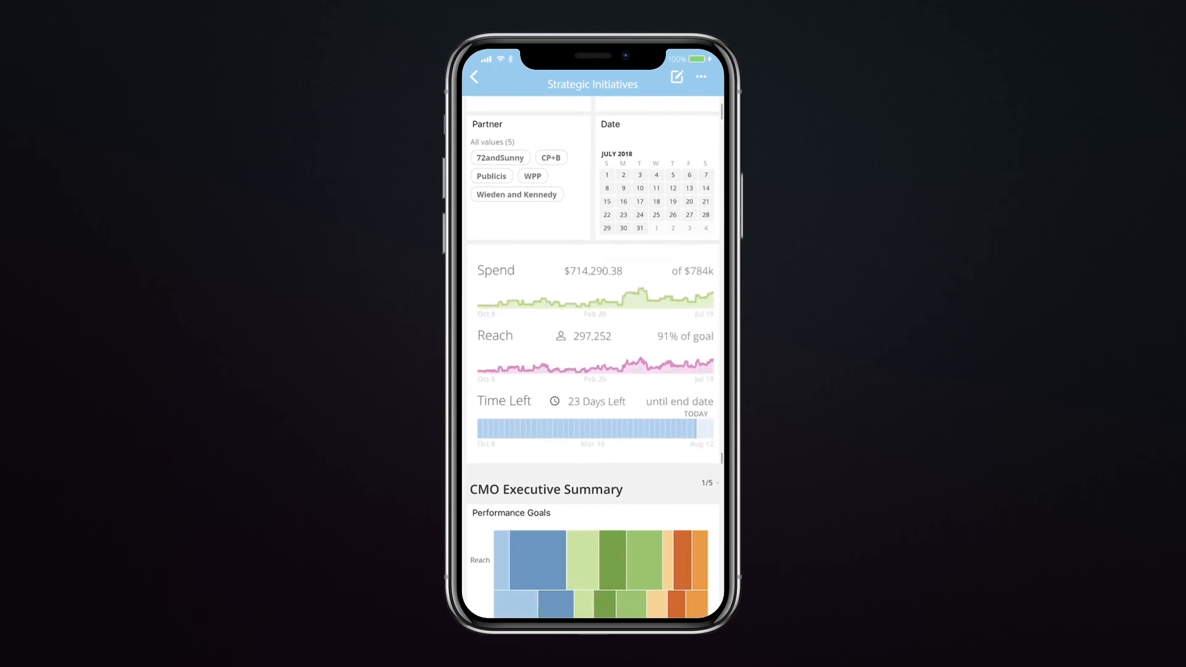
pyautogui.scroll(-3)
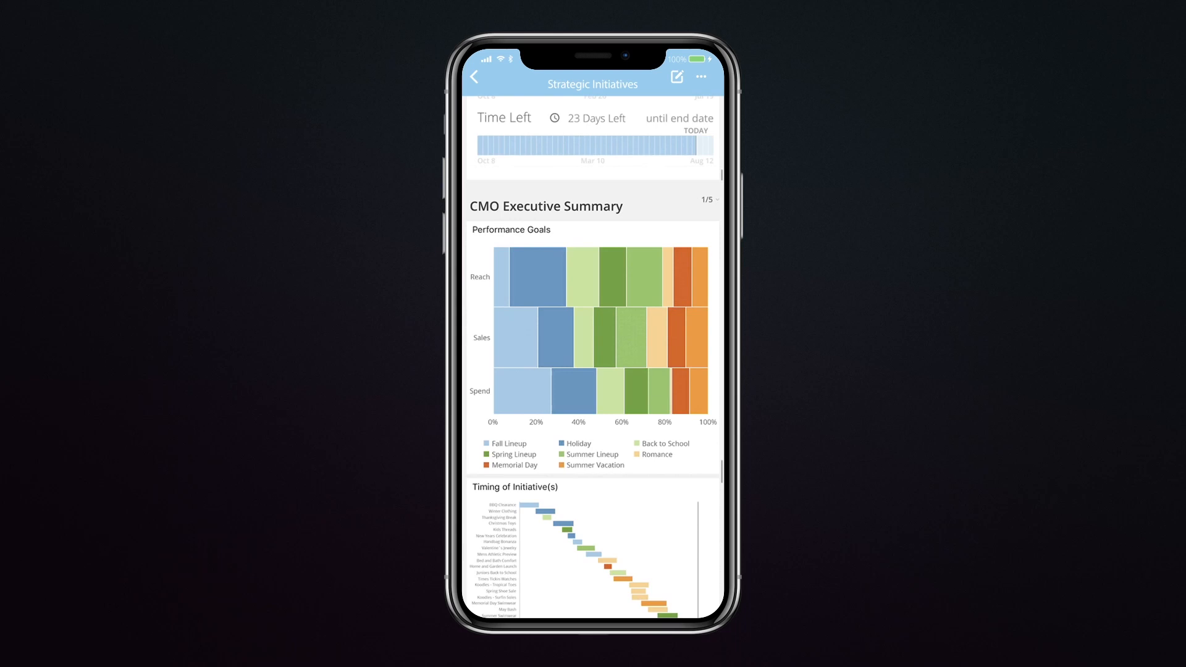
pyautogui.scroll(-3)
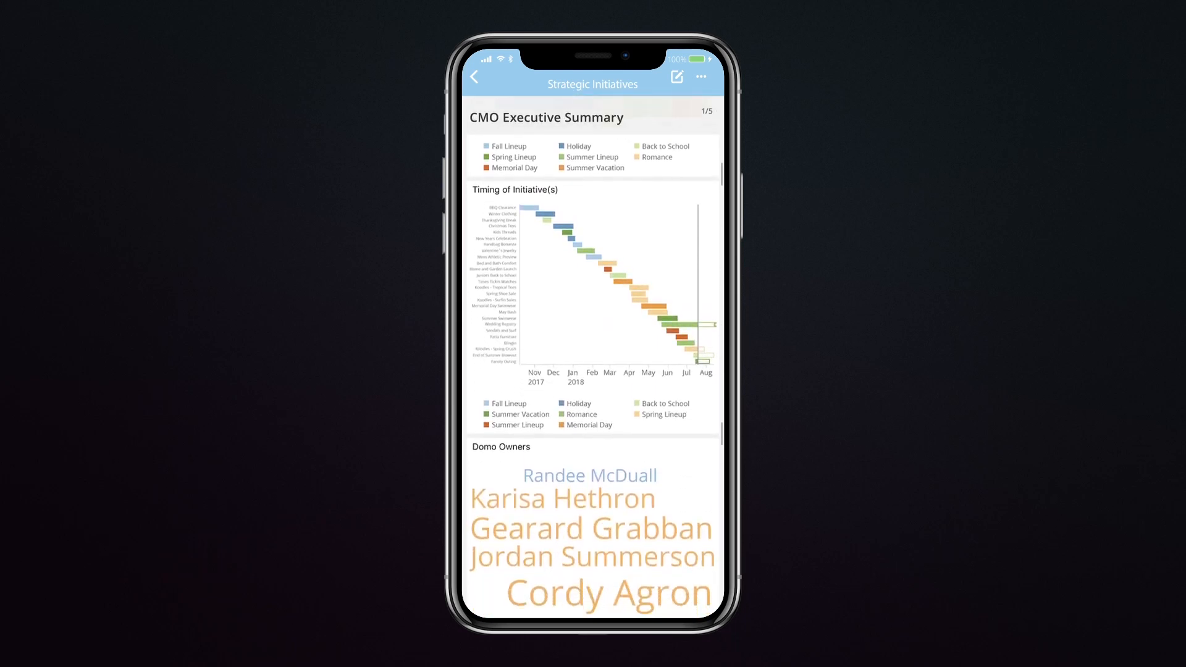
pyautogui.scroll(-3)
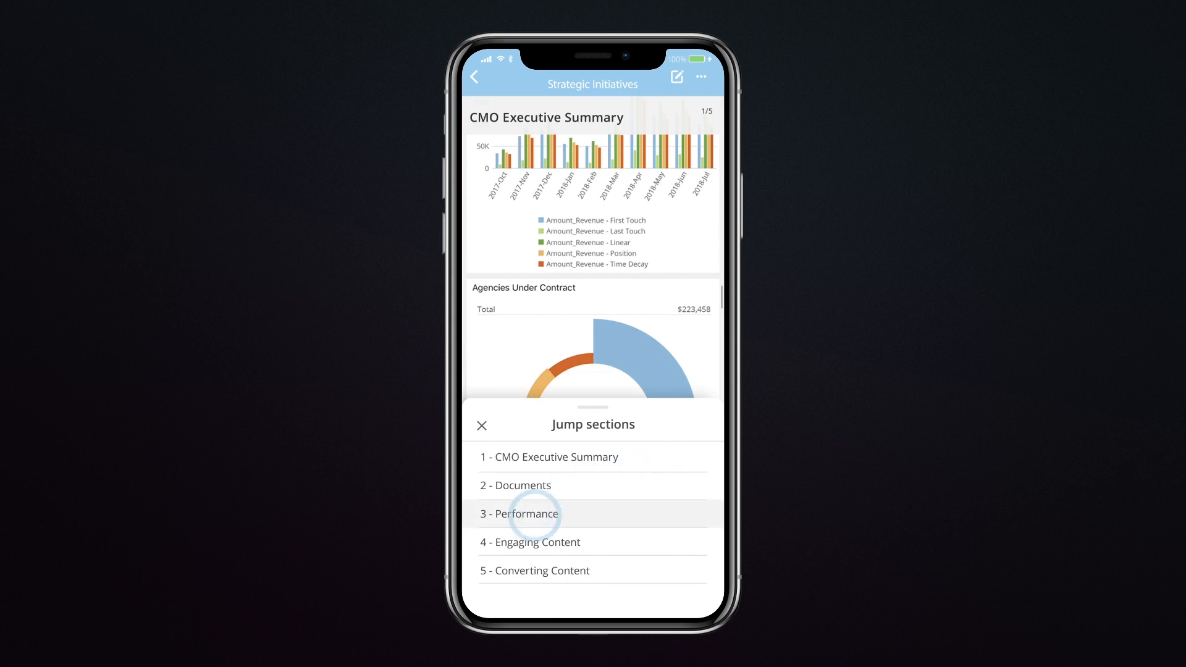
# - Jump to the Performance section and view the Winning Campaigns bar chart full screen
pyautogui.click(519, 513)
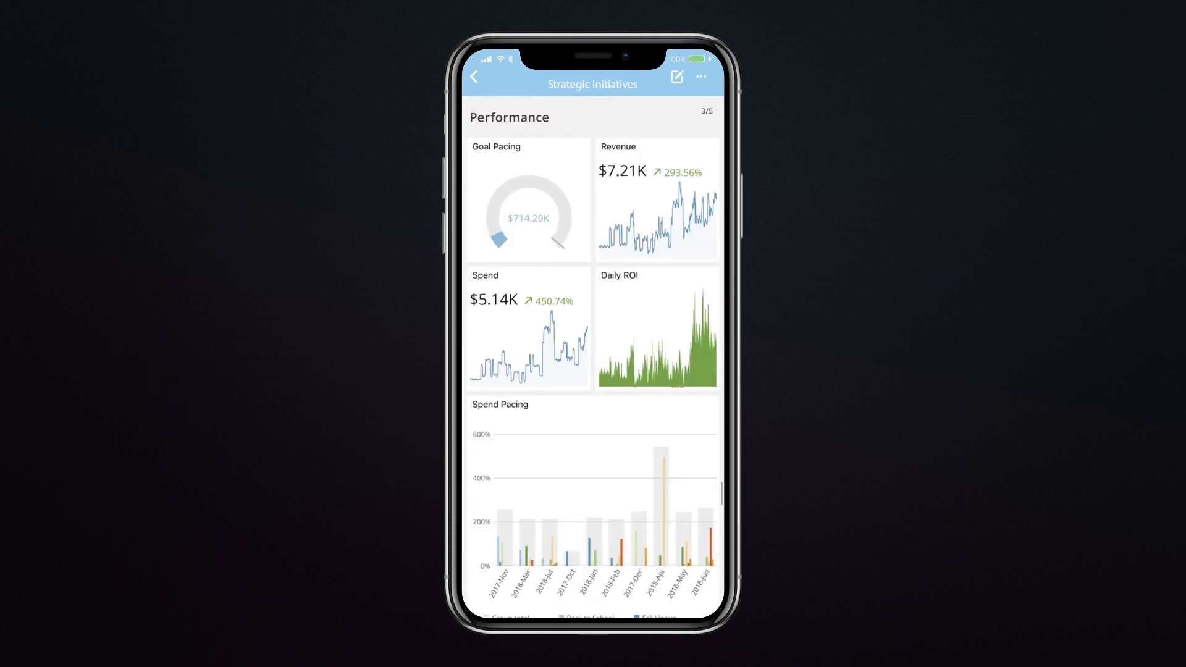
pyautogui.scroll(-3)
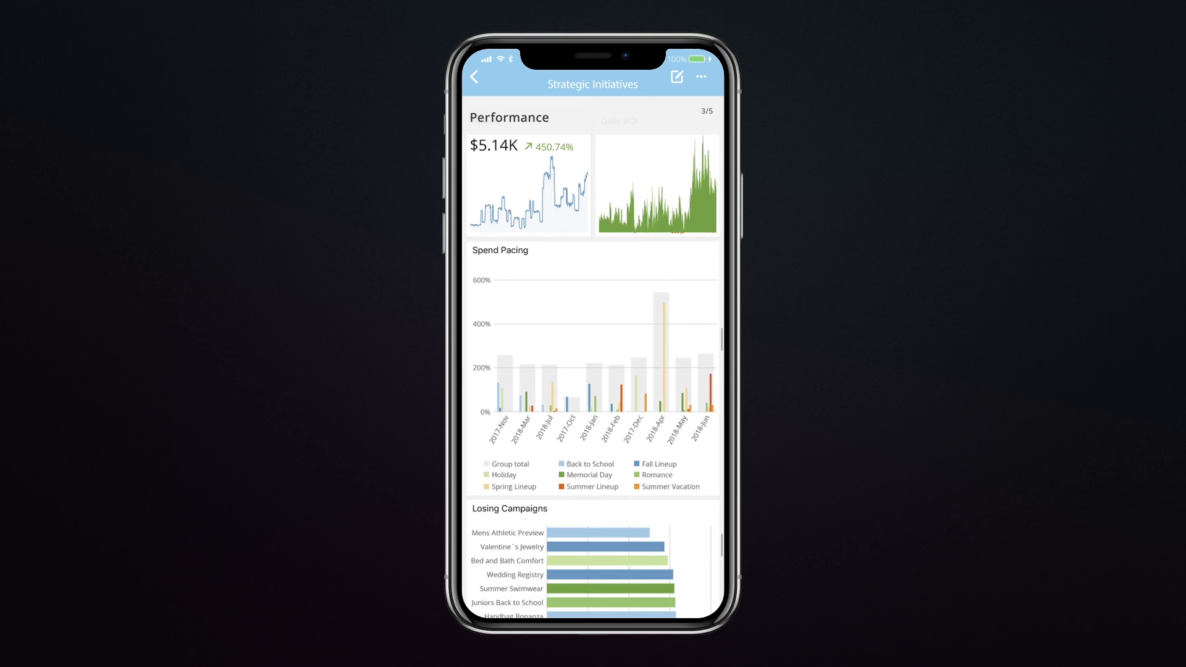
pyautogui.scroll(-3)
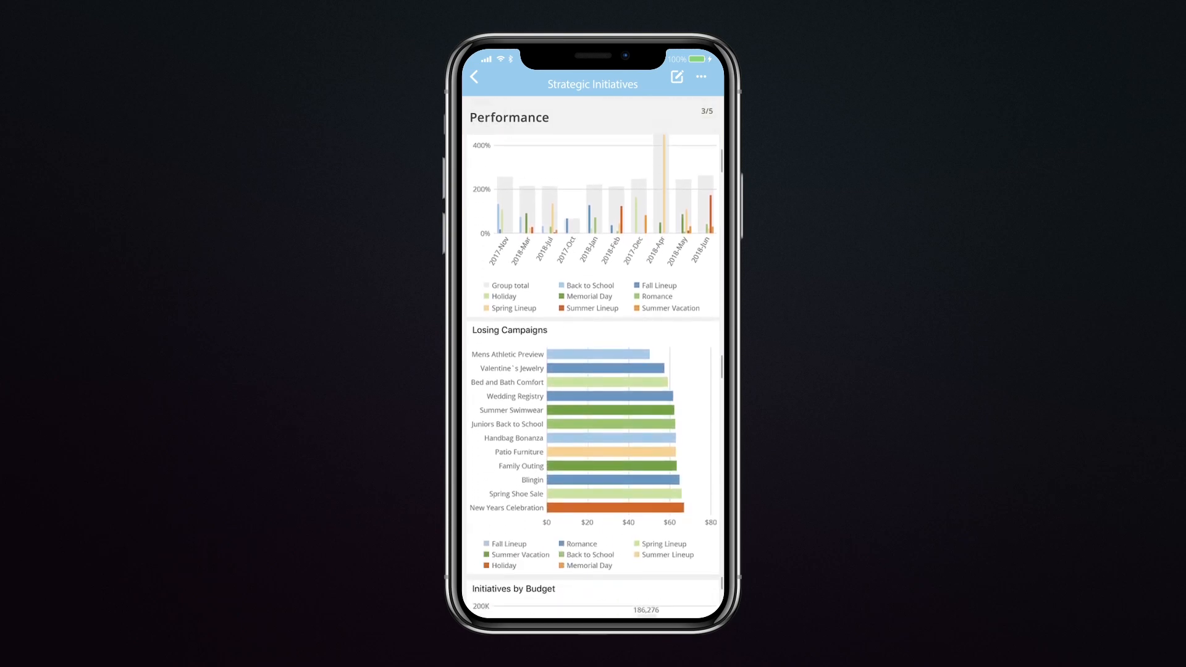
pyautogui.scroll(-3)
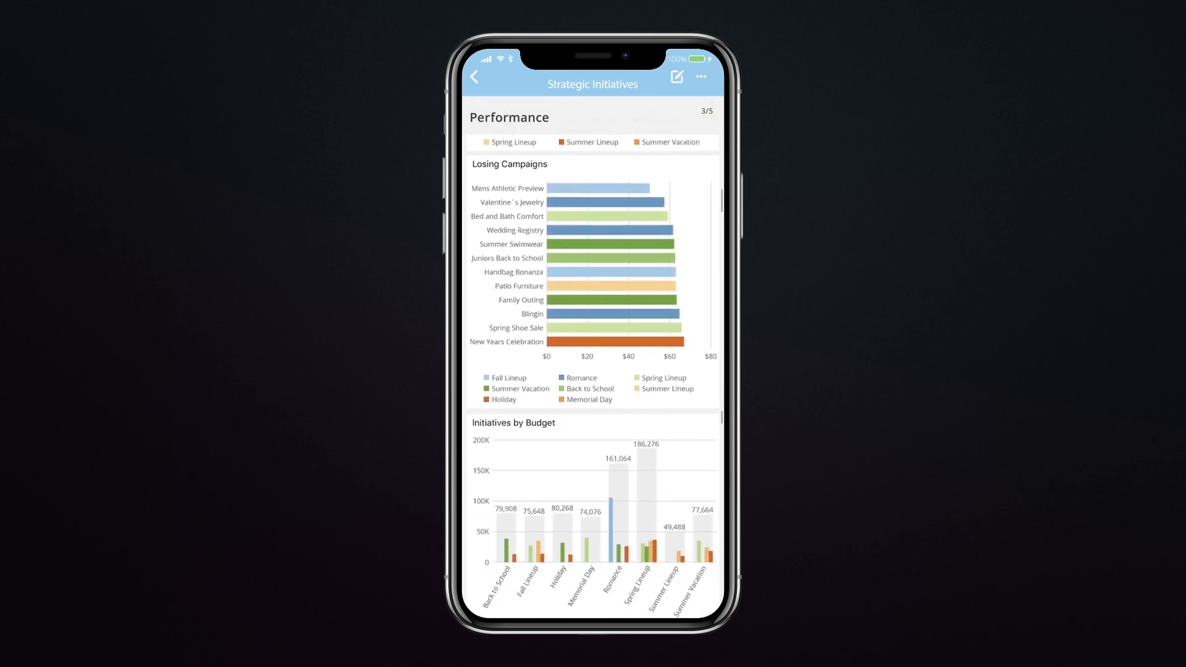
pyautogui.scroll(-3)
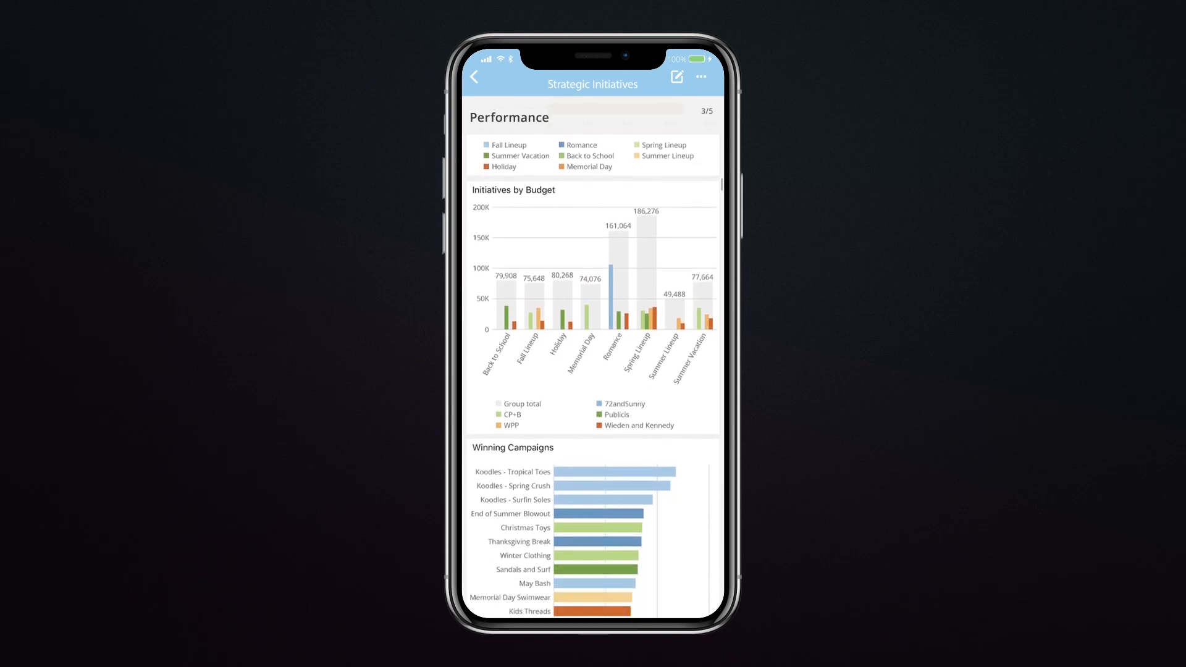
pyautogui.scroll(3)
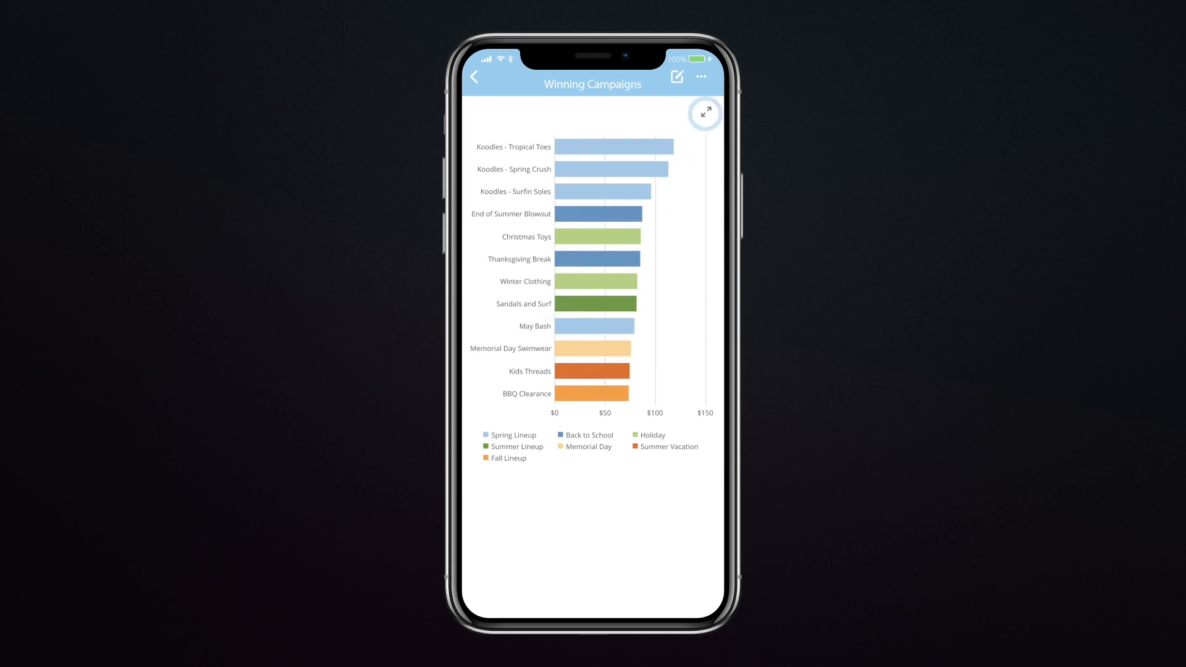
pyautogui.click(704, 112)
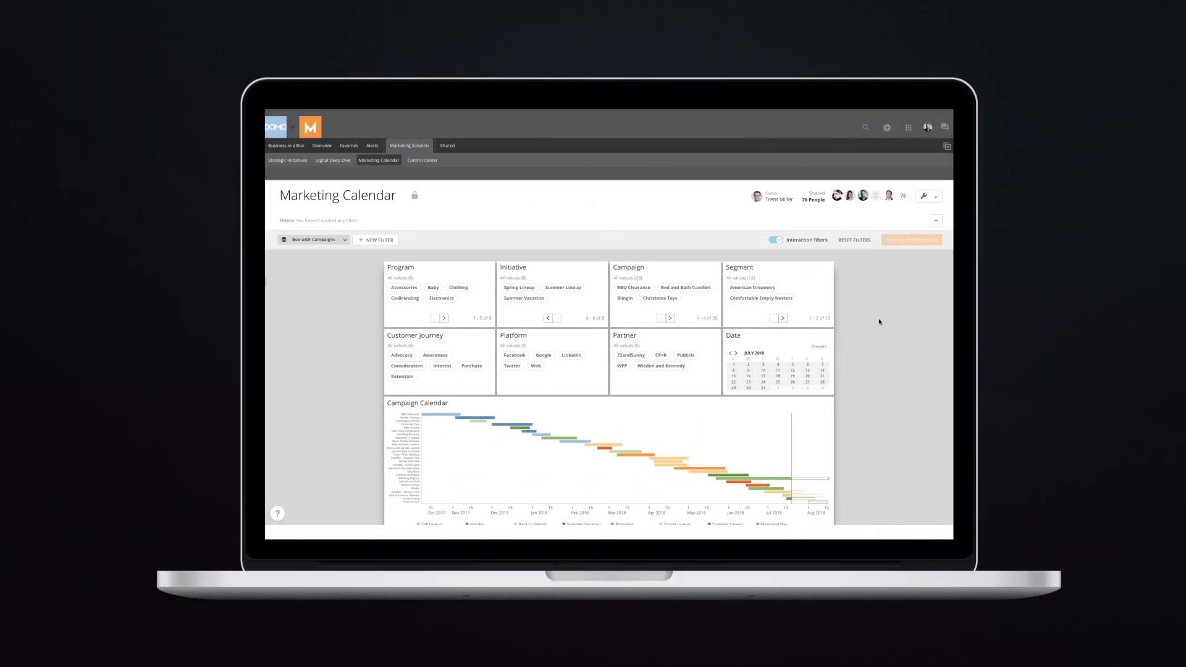
# - Filter the Marketing Calendar to the Spring Lineup initiative
pyautogui.scroll(-3)
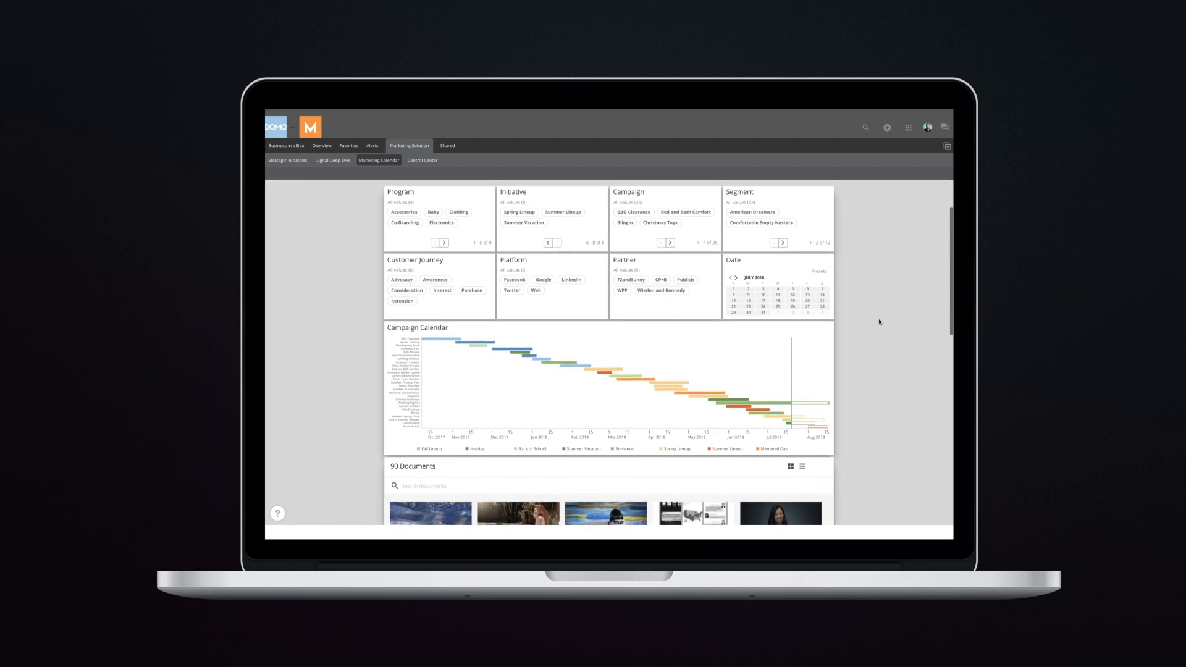
pyautogui.click(562, 210)
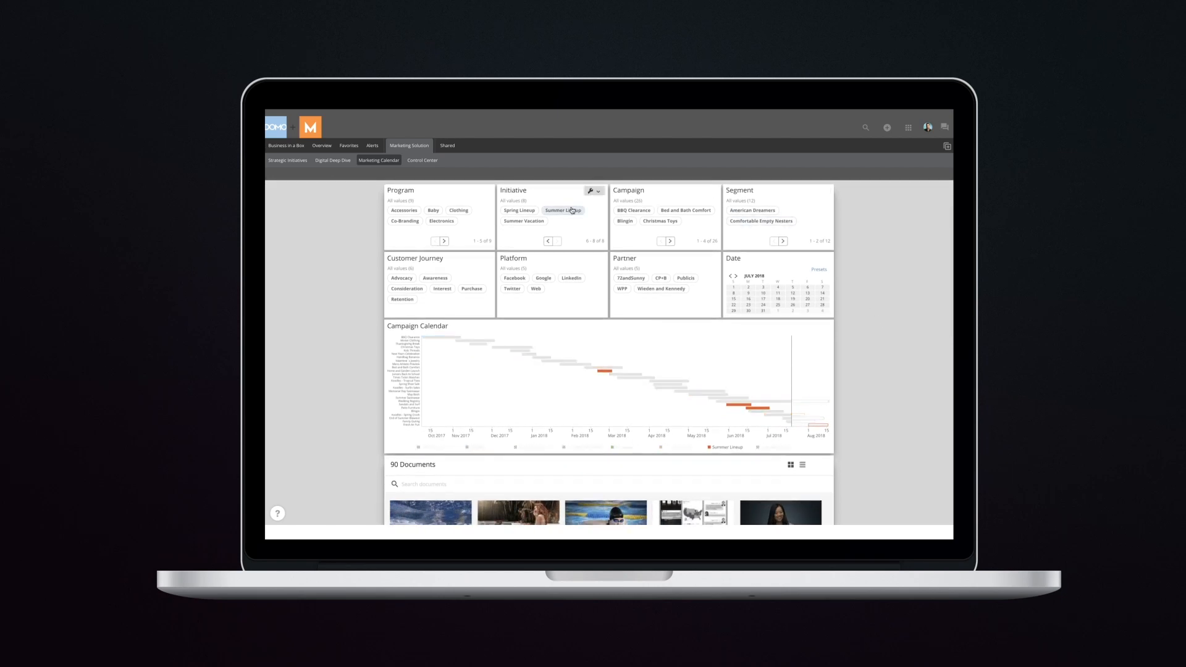
pyautogui.click(563, 210)
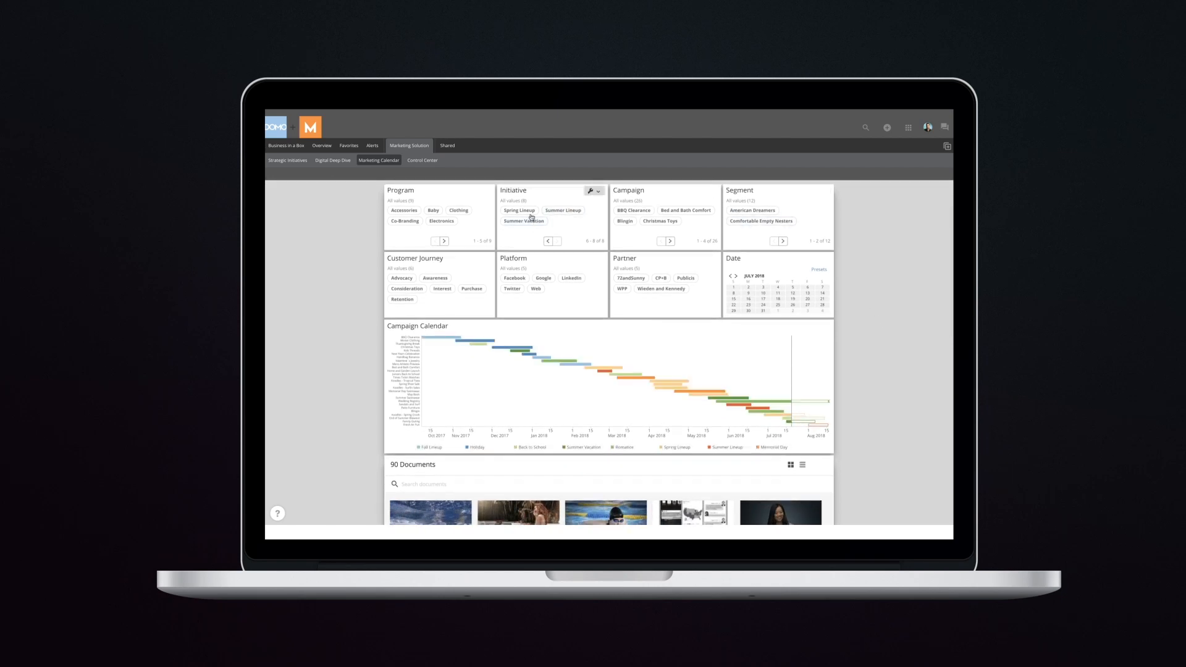
pyautogui.click(519, 210)
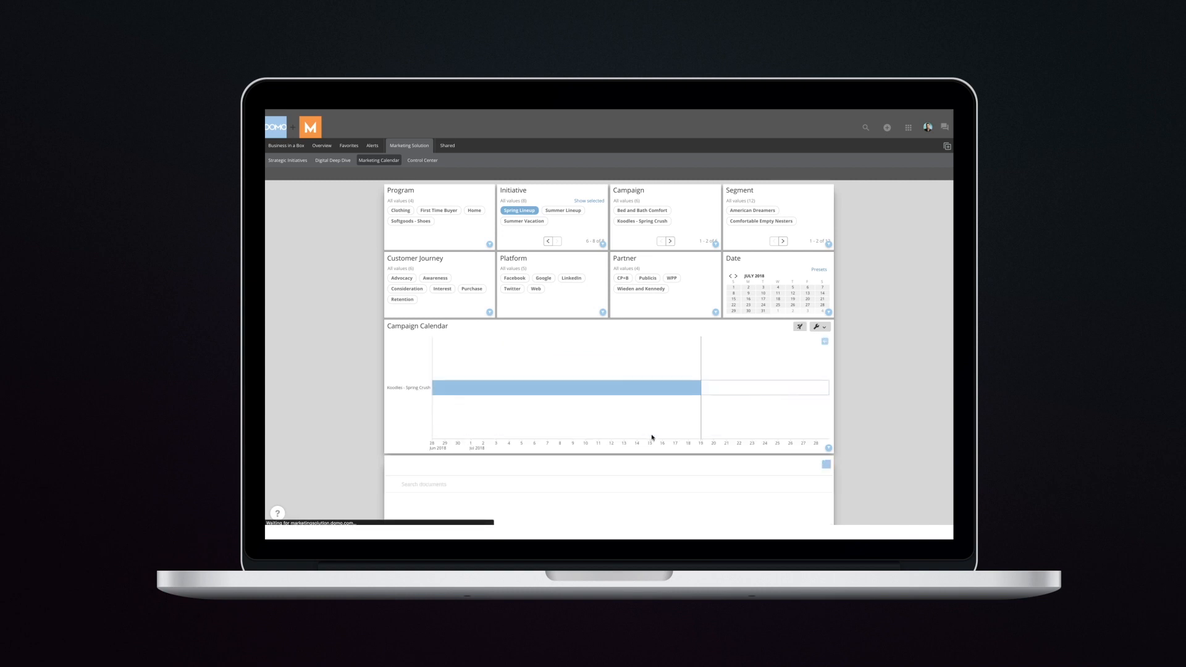
# - Select the Koodles - Spring Crush campaign and scroll to its 20 documents
pyautogui.click(641, 221)
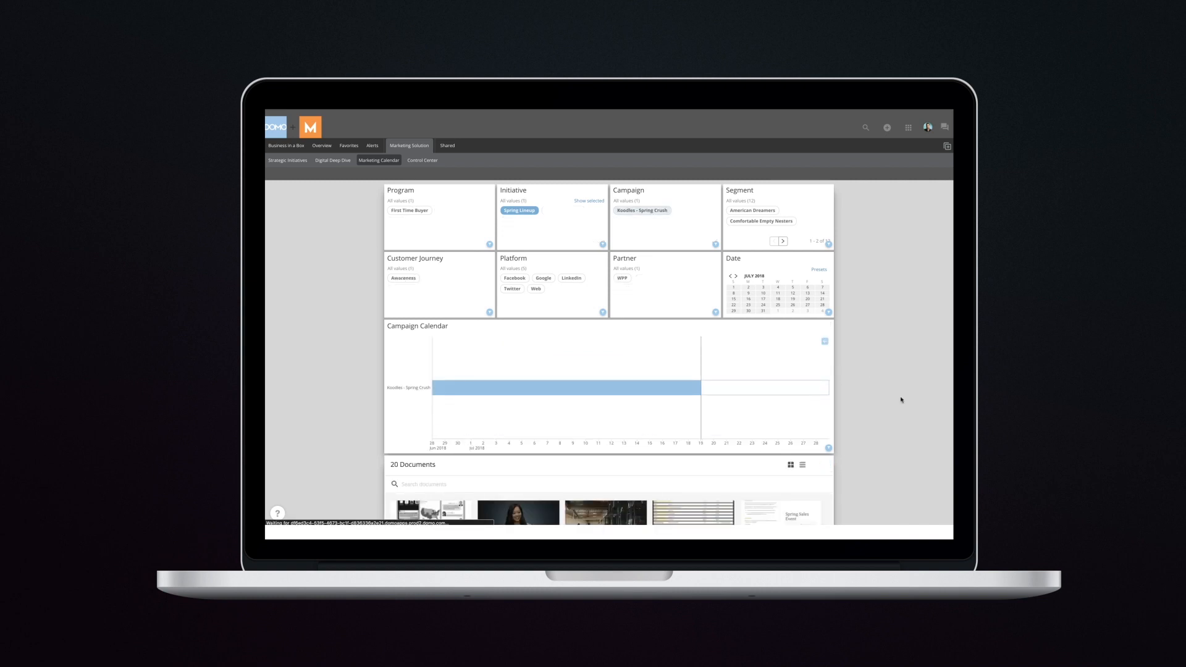
pyautogui.scroll(-3)
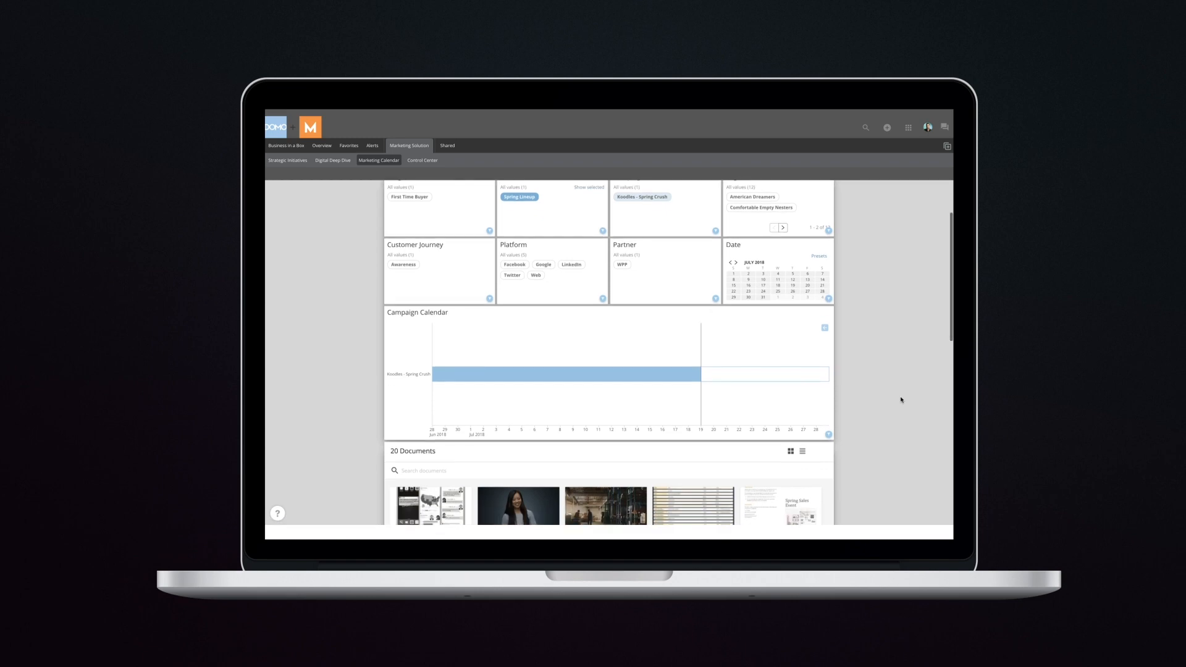
pyautogui.scroll(-3)
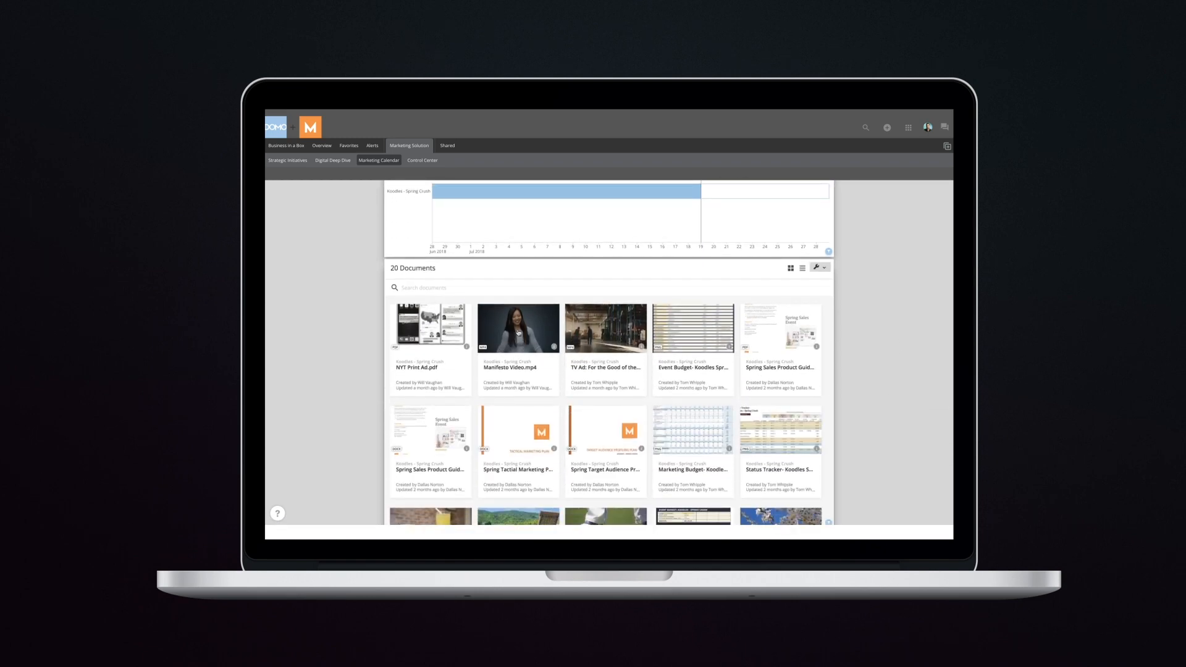
pyautogui.click(421, 159)
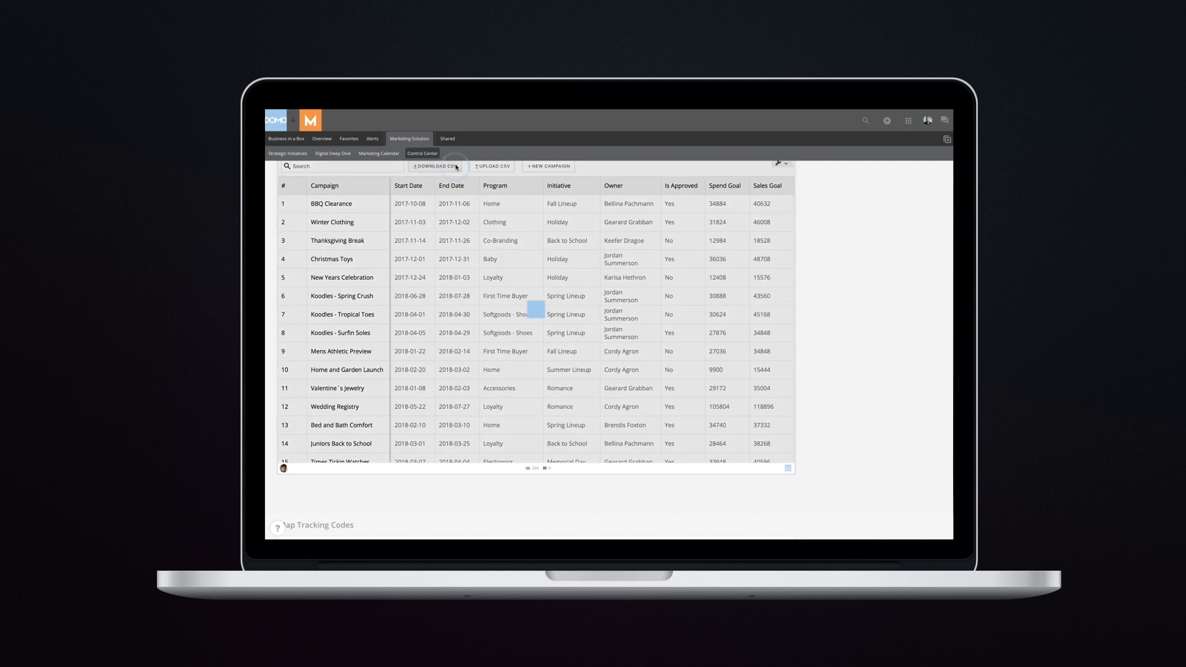
# - Download the campaign list as CSV and add row 29 with 20000 spend, 15000 sales, 12000 reach
pyautogui.click(431, 166)
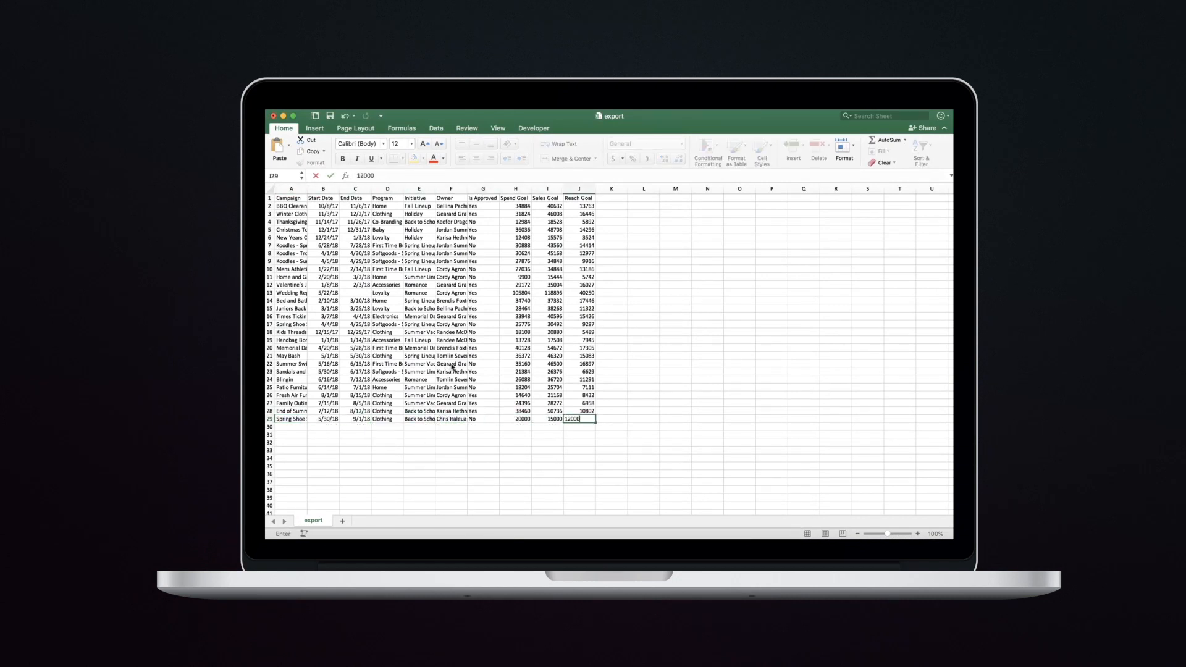
pyautogui.press('Return')
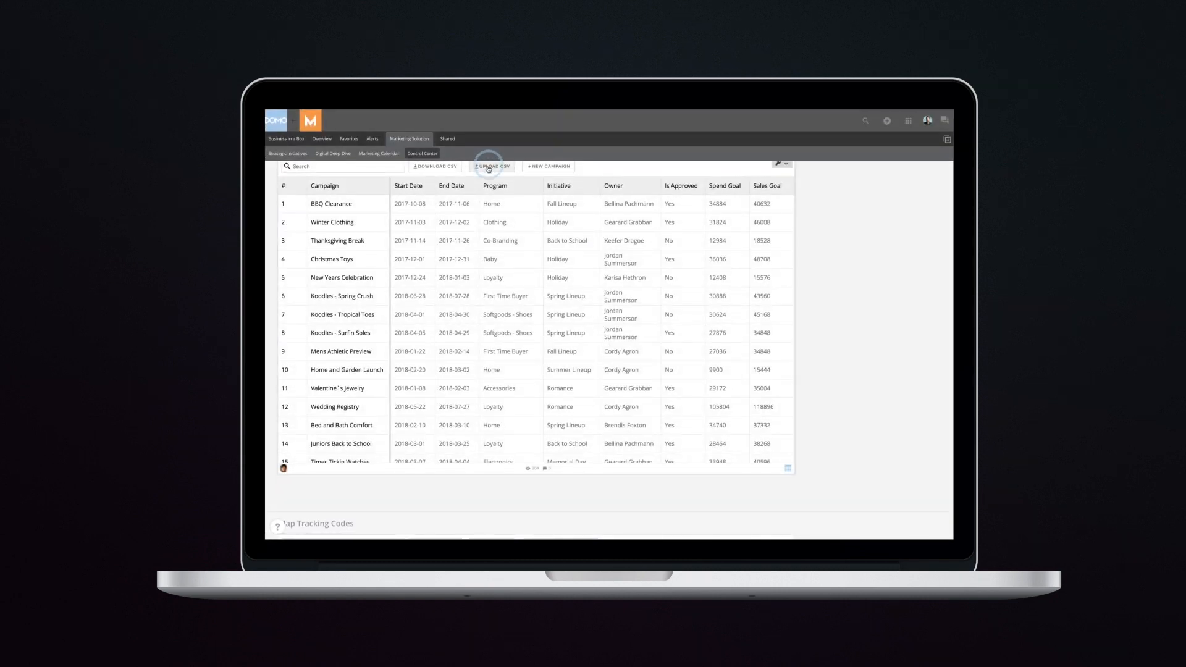
# - Upload the edited export.csv, confirm the dataset update, and open the Wedding Registry campaign
pyautogui.click(492, 166)
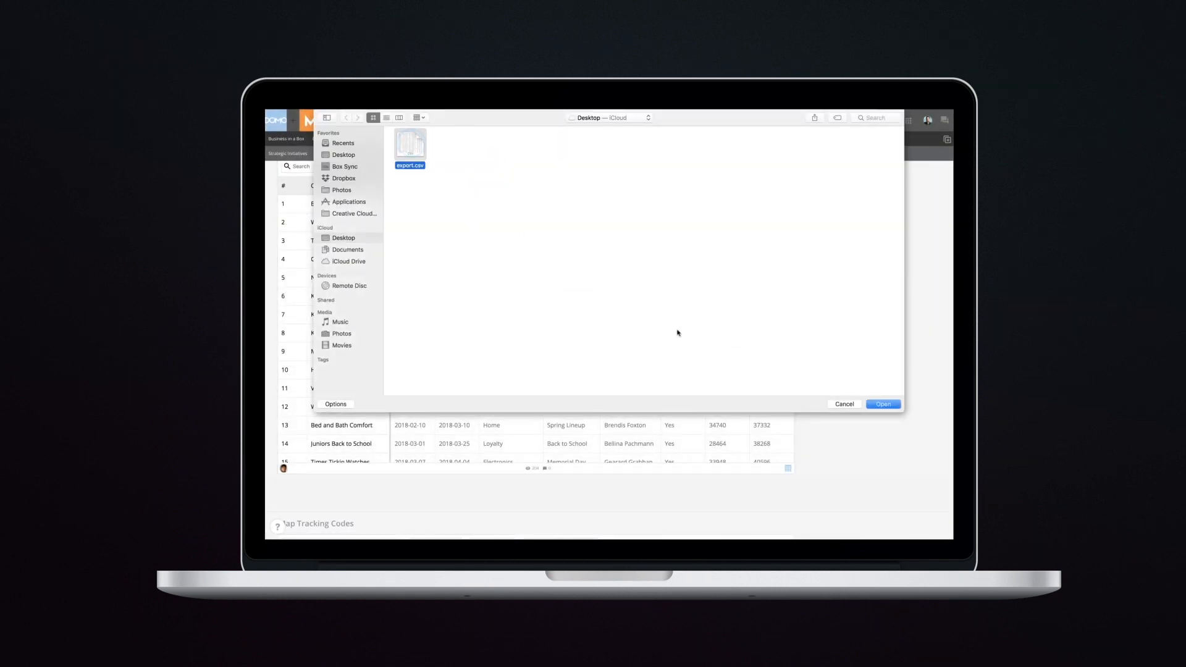
pyautogui.click(883, 404)
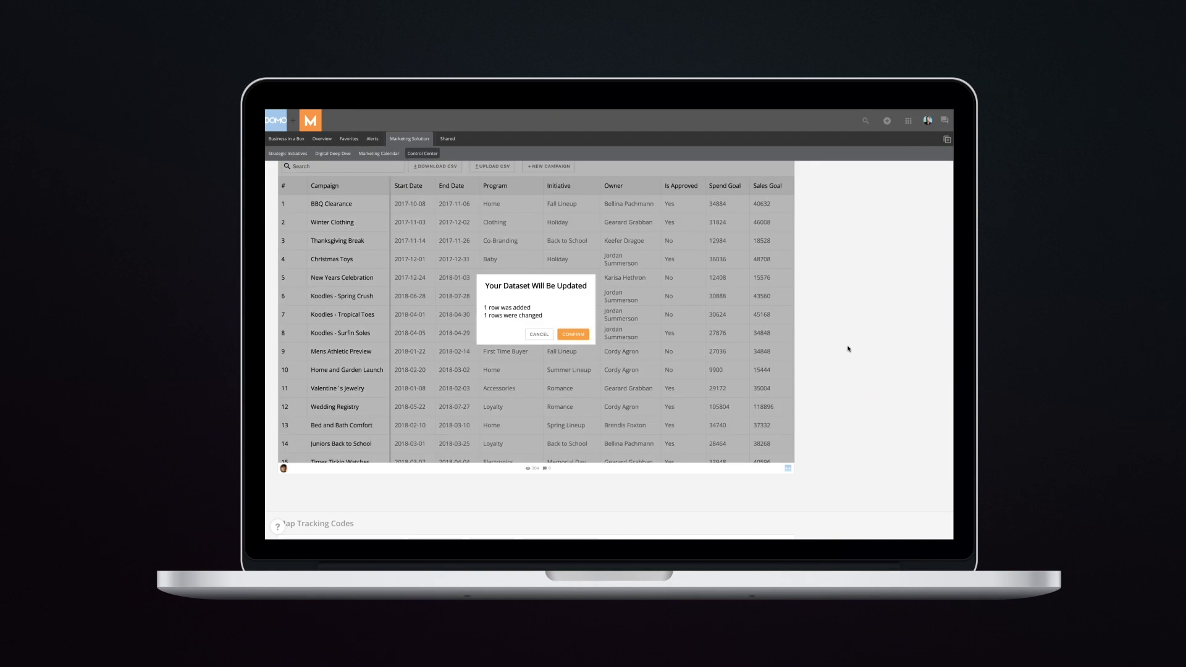
pyautogui.click(572, 334)
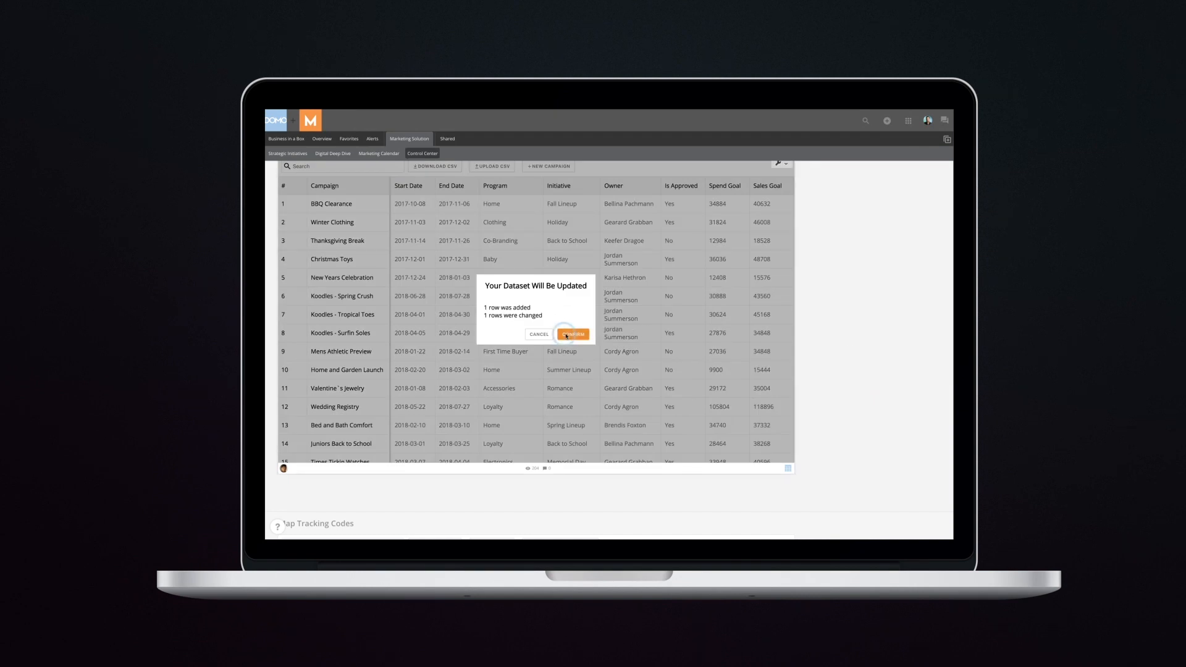
pyautogui.click(572, 334)
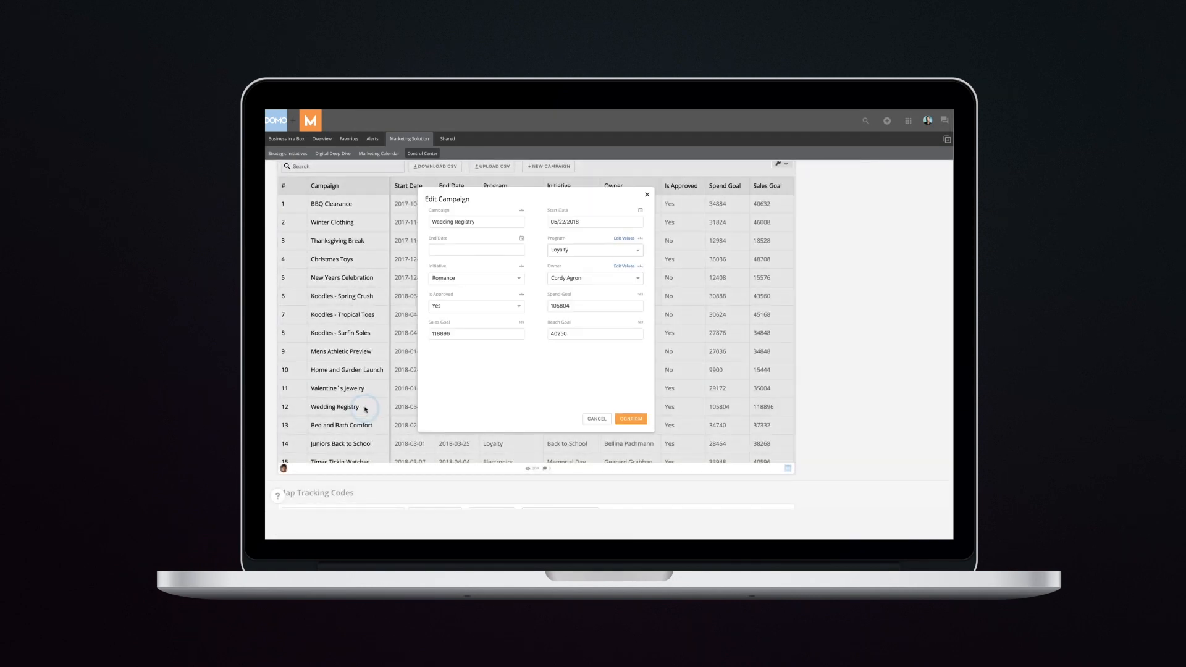